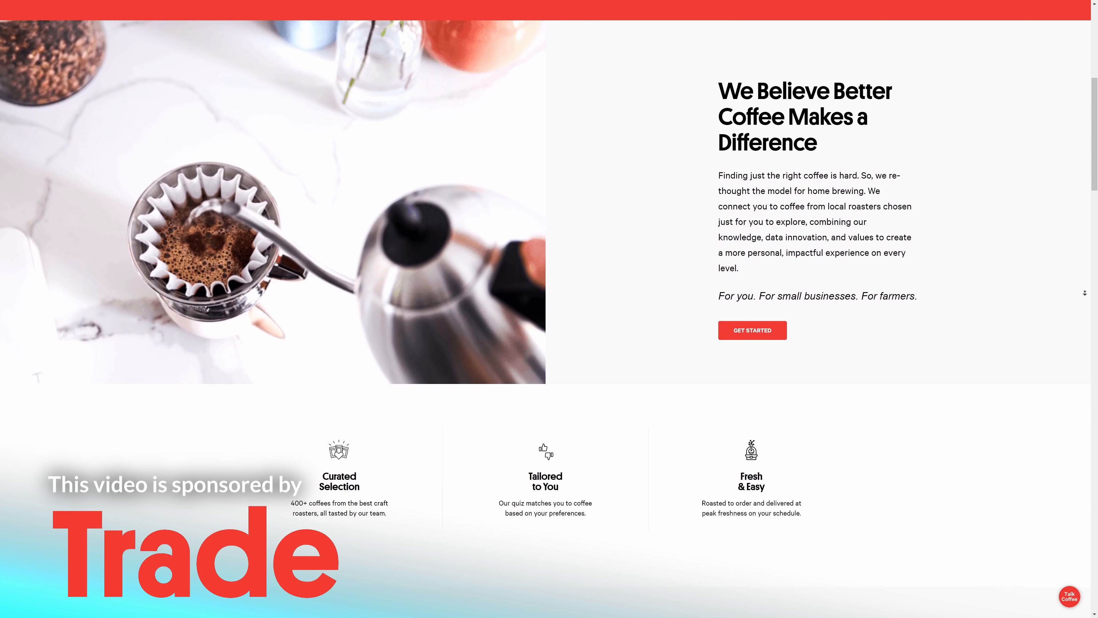
Start the coffee matching quiz, choose a taste preference, and begin a subscription for the matched coffee.
{"action": "scroll", "scroll_direction": "up", "scroll_amount": 3}
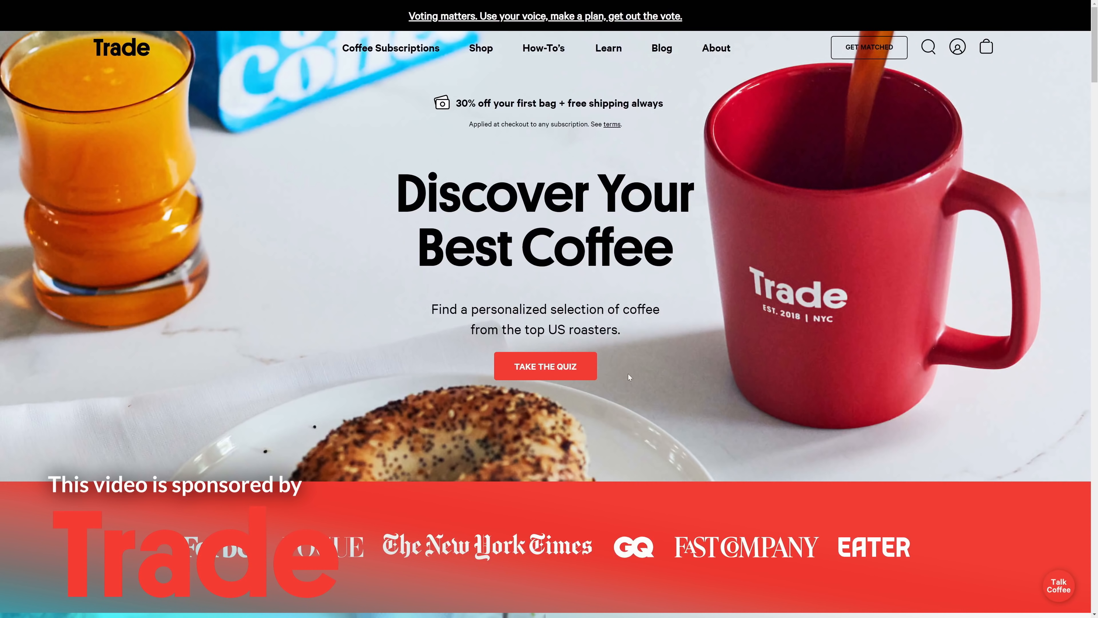
{"action": "left_click", "coordinate": [545, 365]}
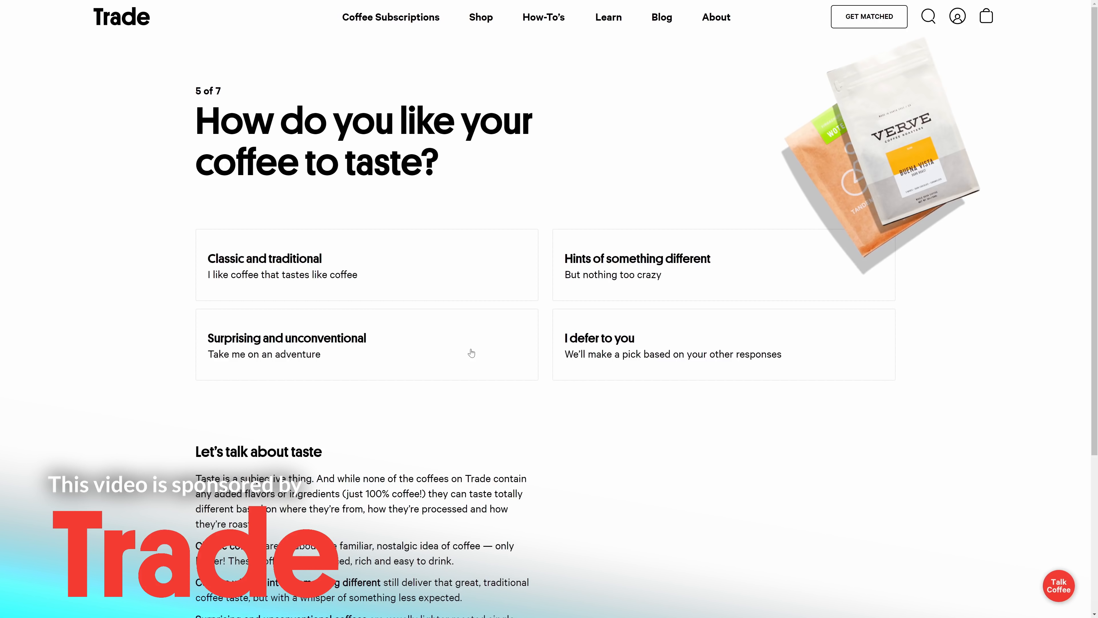
{"action": "left_click", "coordinate": [366, 344]}
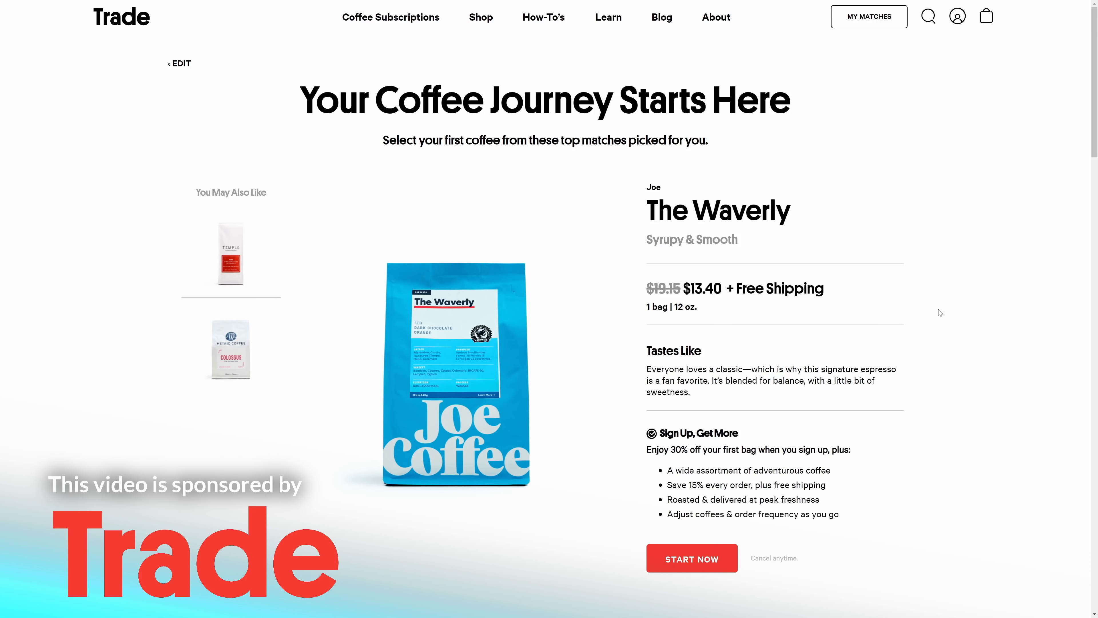
{"action": "left_click", "coordinate": [691, 558]}
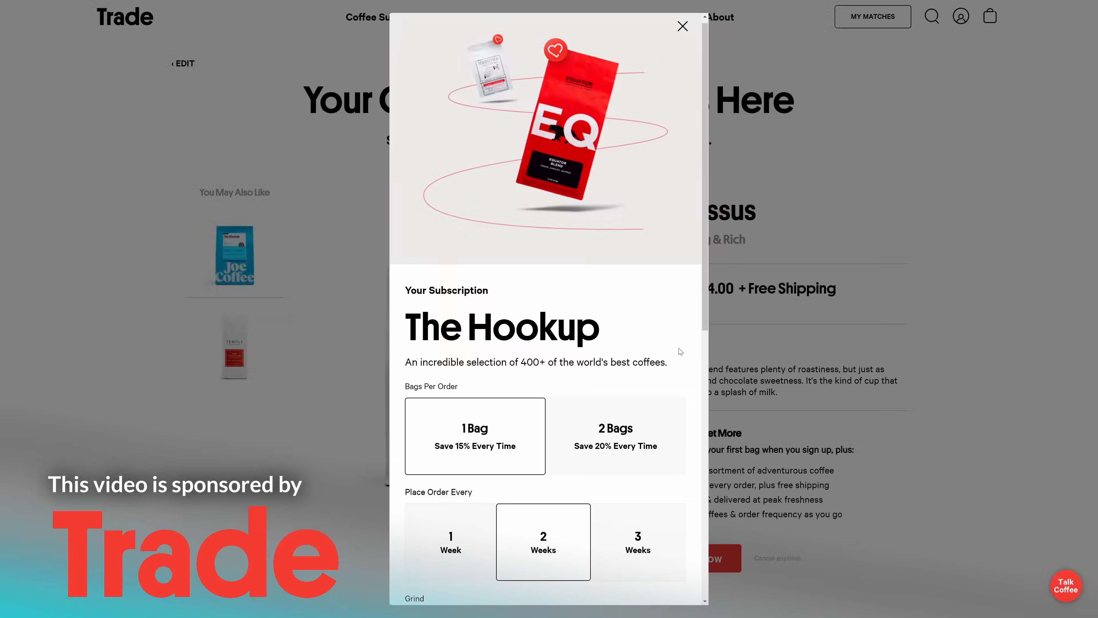
{"action": "scroll", "scroll_direction": "down", "scroll_amount": 3}
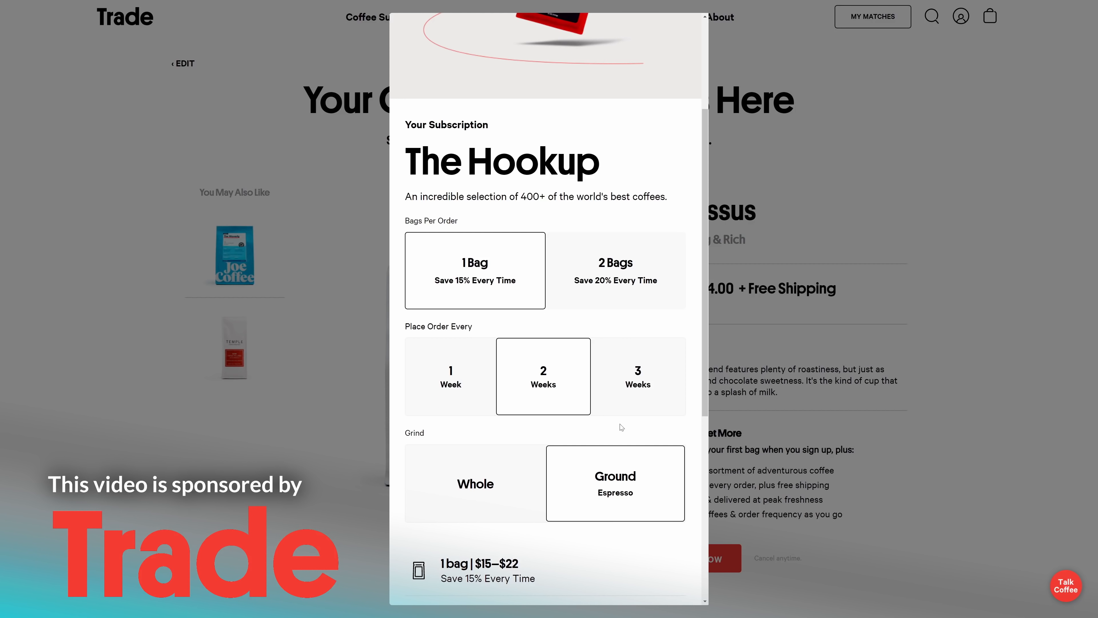
{"action": "mouse_move", "coordinate": [628, 387]}
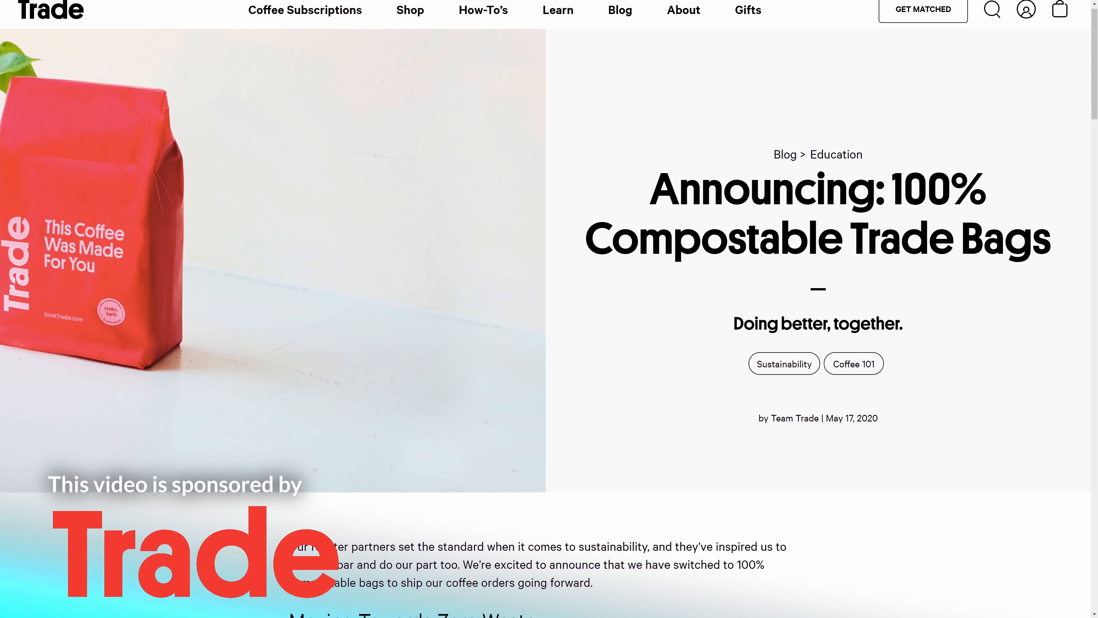
{"action": "scroll", "scroll_direction": "down", "scroll_amount": 3}
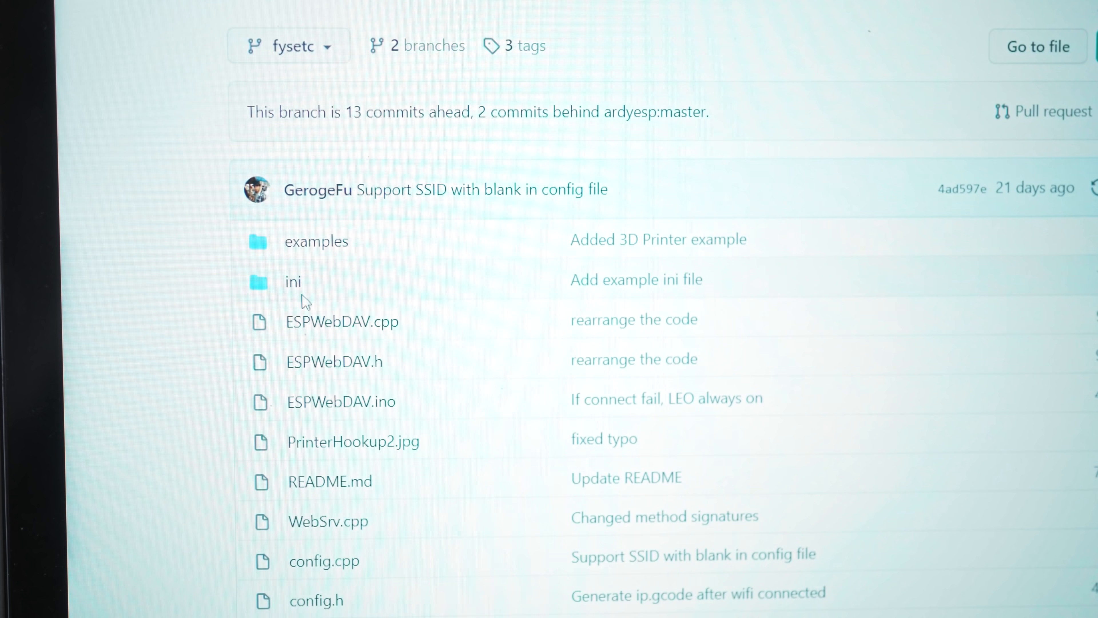
Open the repository's ini folder and view the example SETUP.INI file.
{"action": "left_click", "coordinate": [293, 281]}
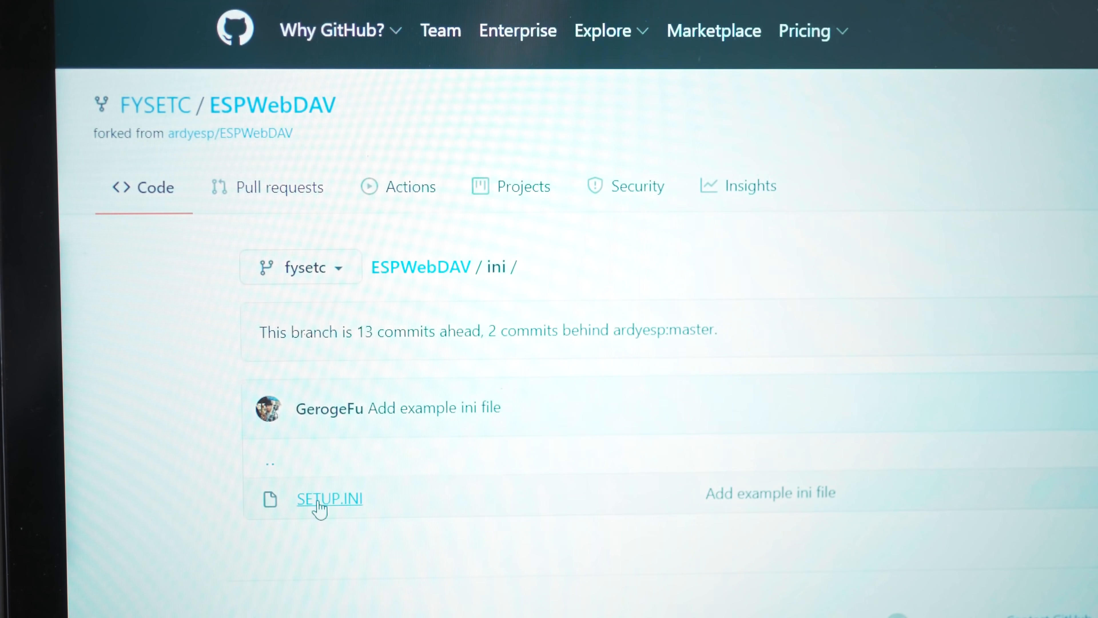
{"action": "left_click", "coordinate": [328, 498]}
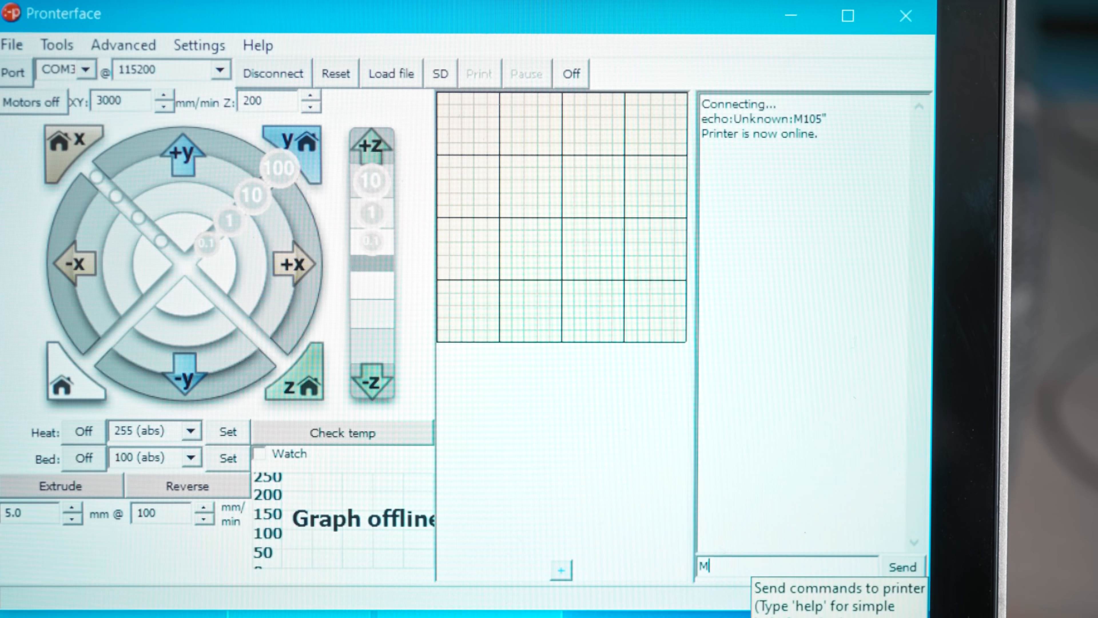
Send M50 edimax as the WiFi name, then begin entering the M51 password command.
{"action": "type", "text": "50 edimax"}
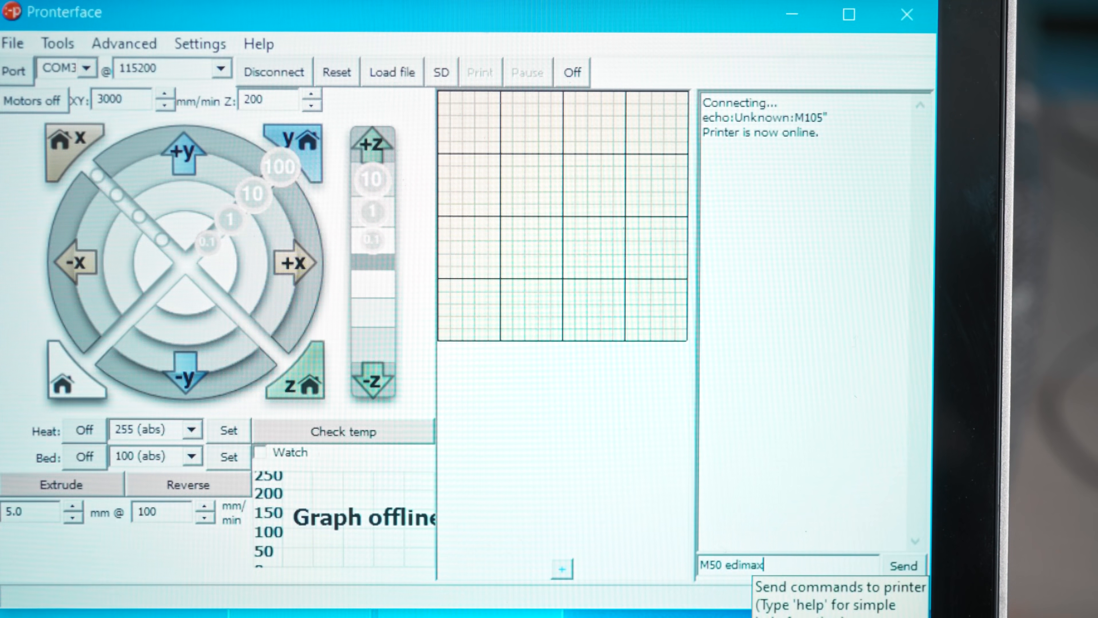
{"action": "left_click", "coordinate": [902, 565]}
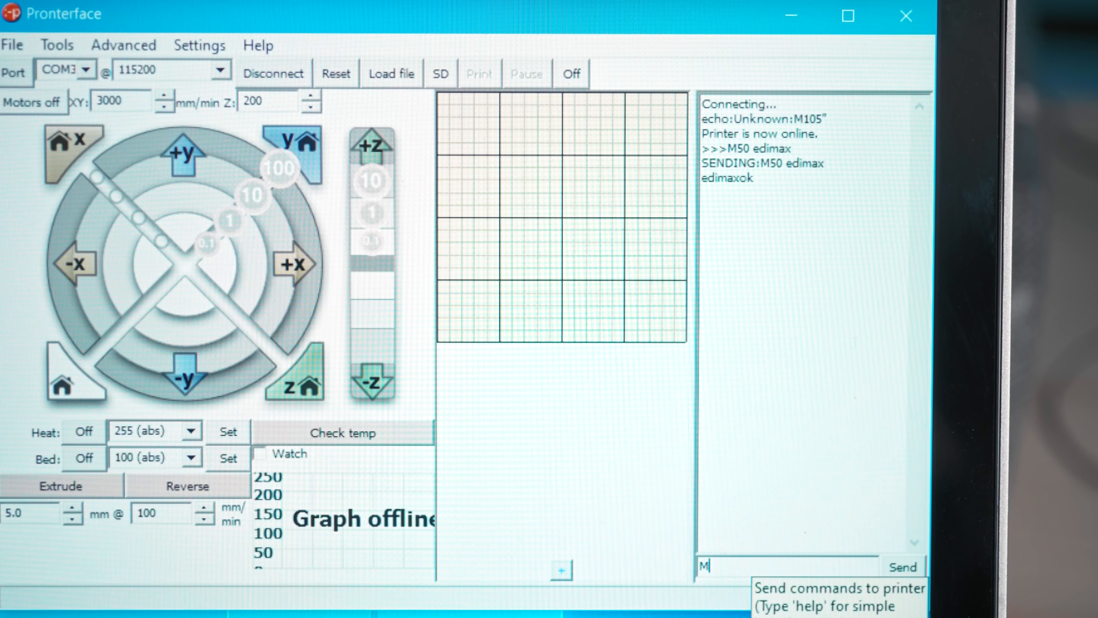
{"action": "type", "text": "M51 very"}
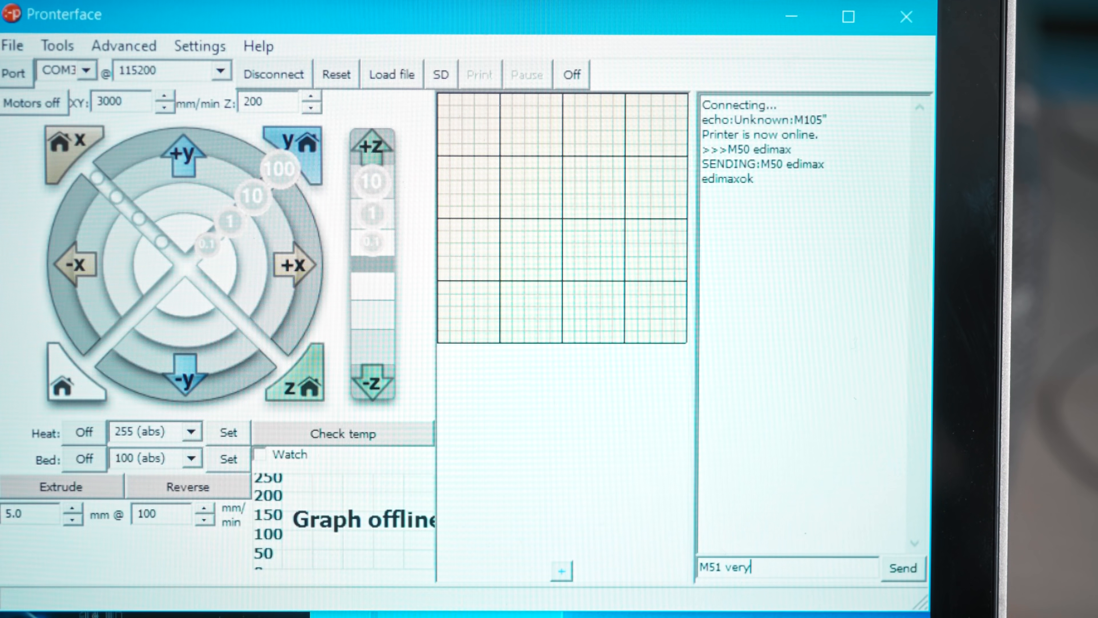